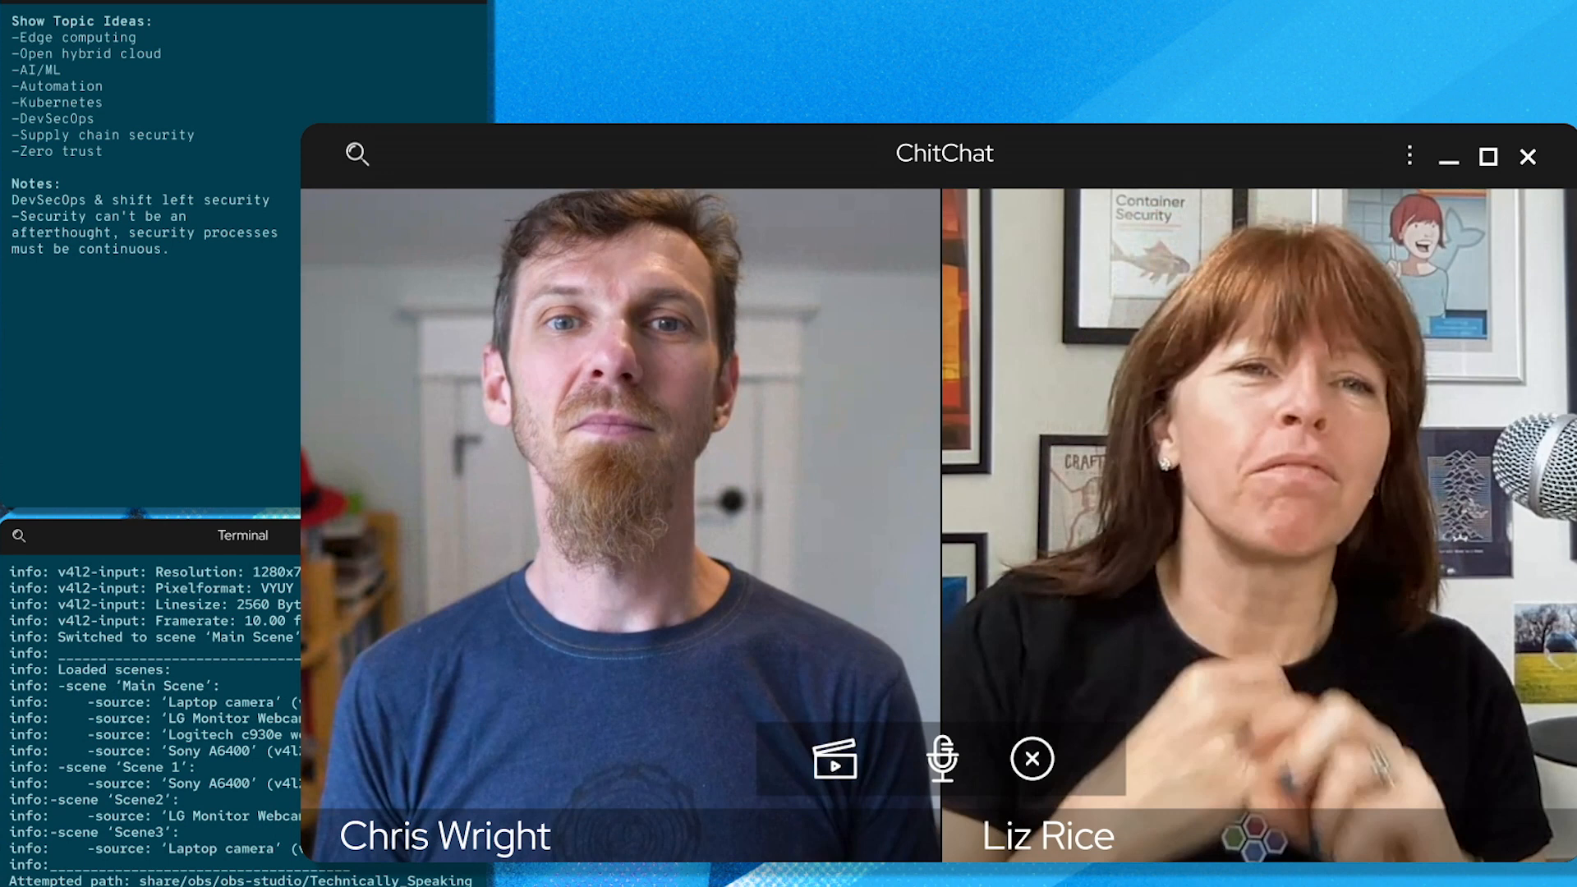
text(Building more secure code in the pipeline:)
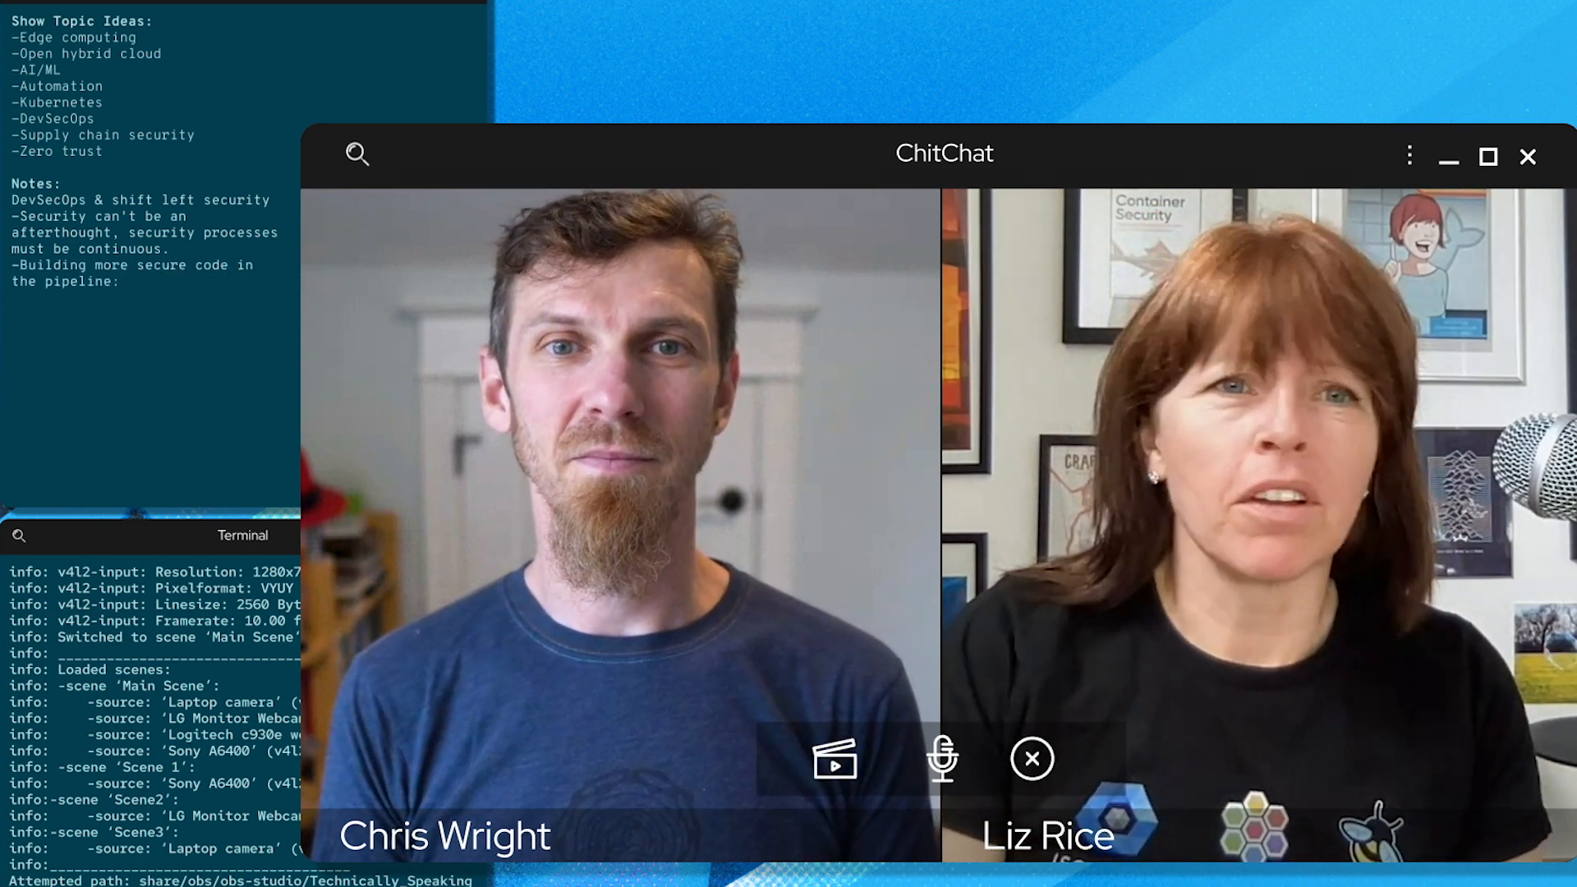